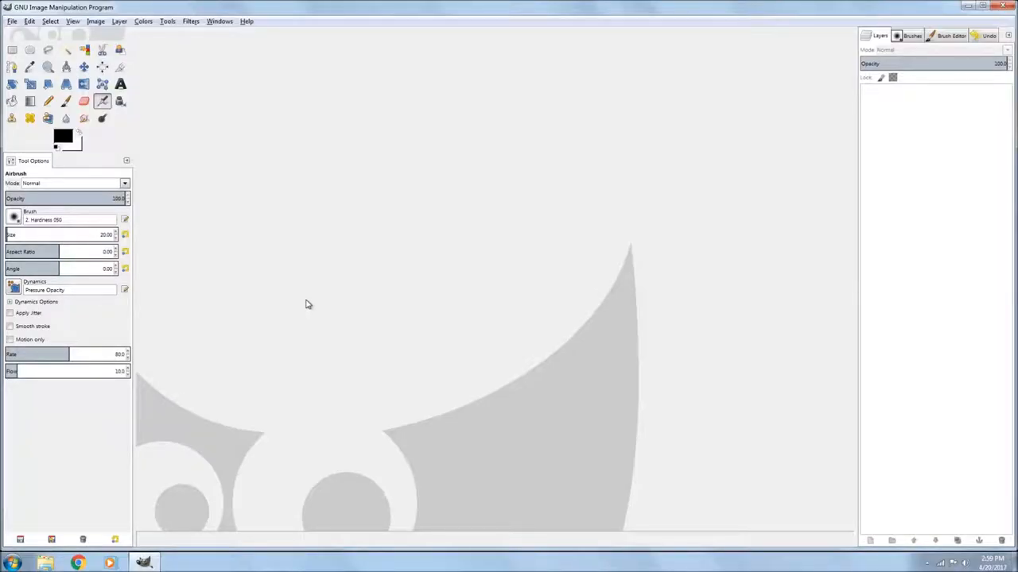
mouse_move(295, 292)
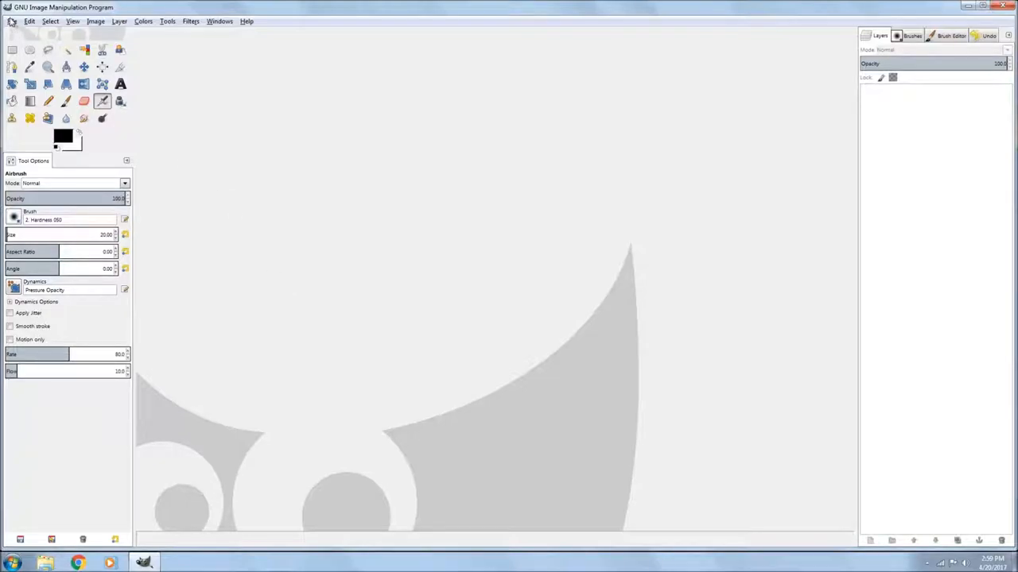
- Load imgres.jpg, the blue glossy dome image, from the Desktop onto the canvas
click(10, 21)
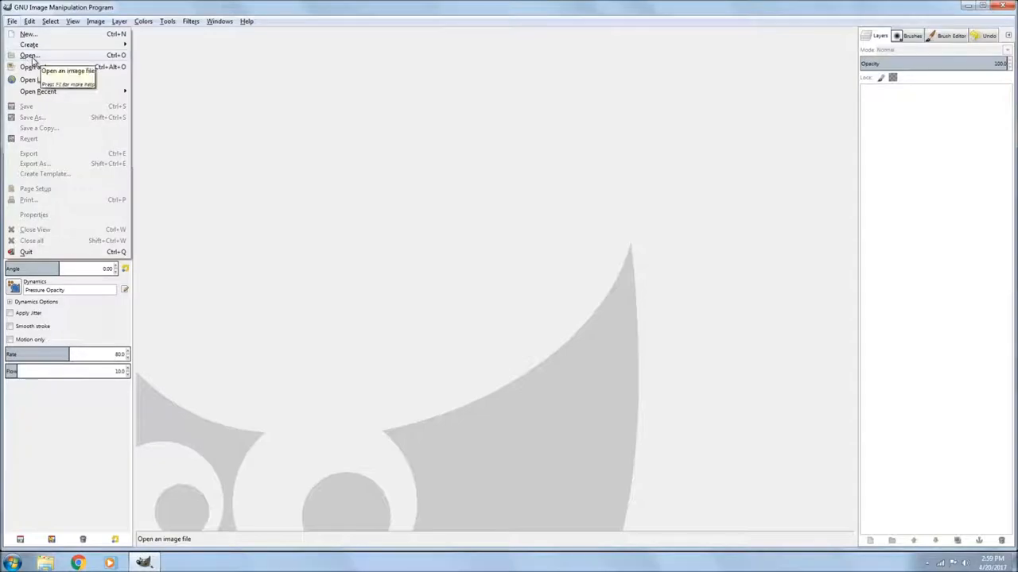
click(28, 57)
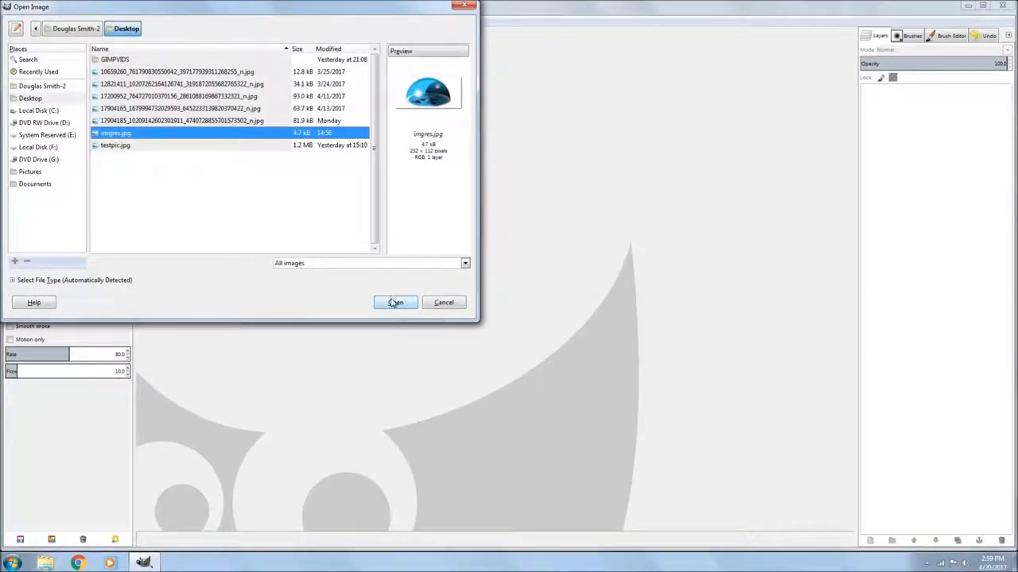
click(394, 302)
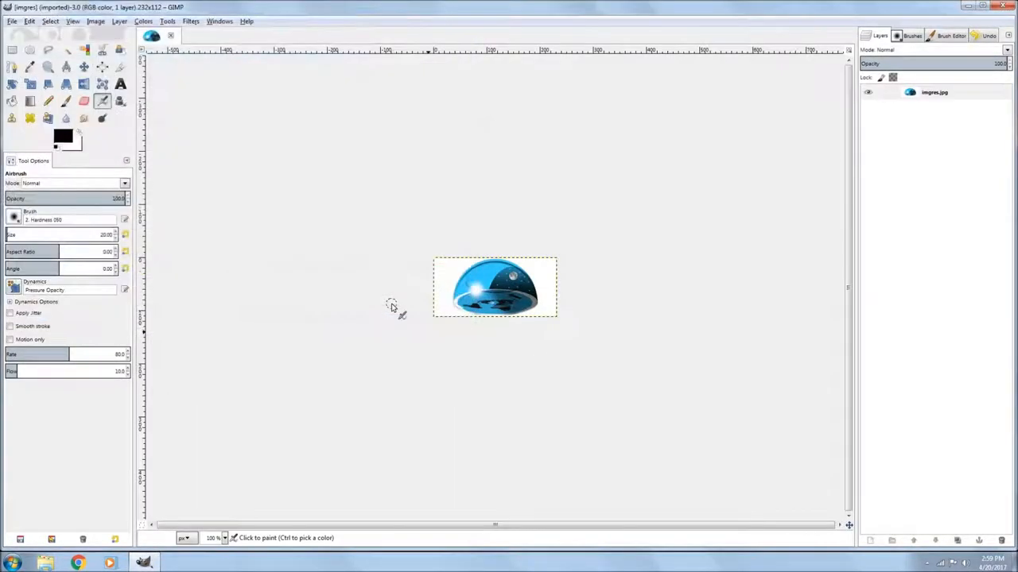
- Scale the whole dome image up to a much larger width and height
click(51, 23)
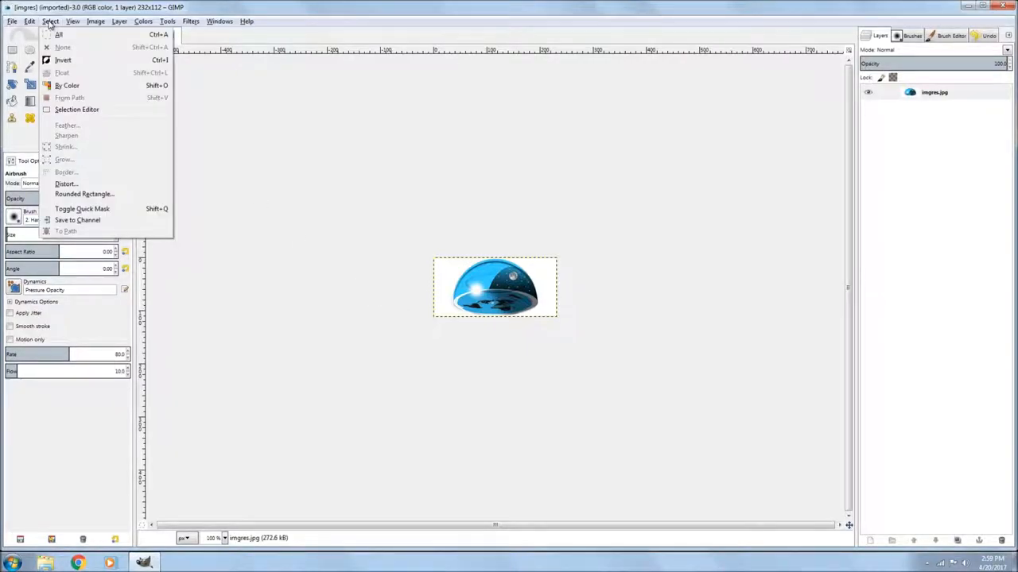
click(95, 22)
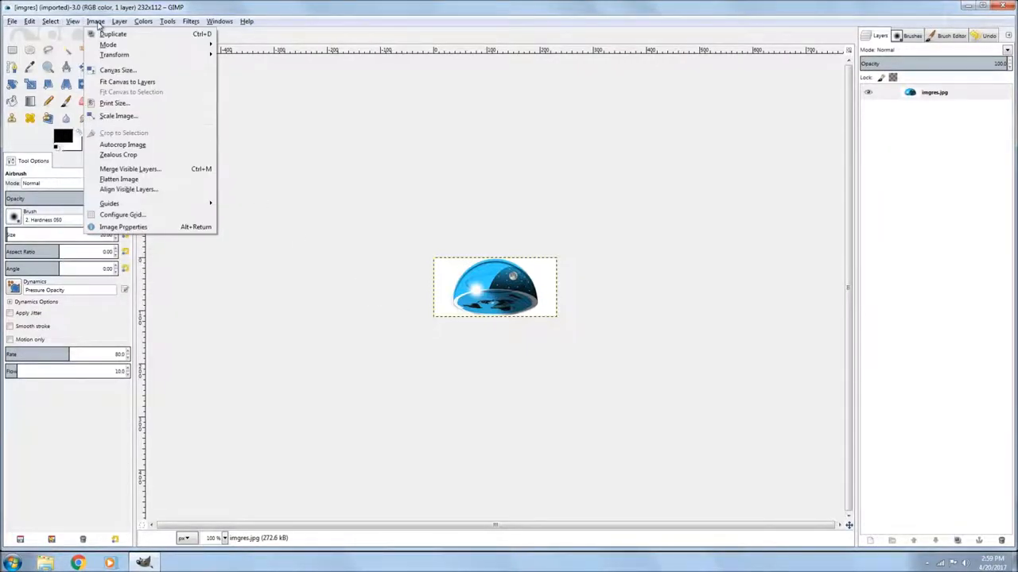
mouse_move(118, 119)
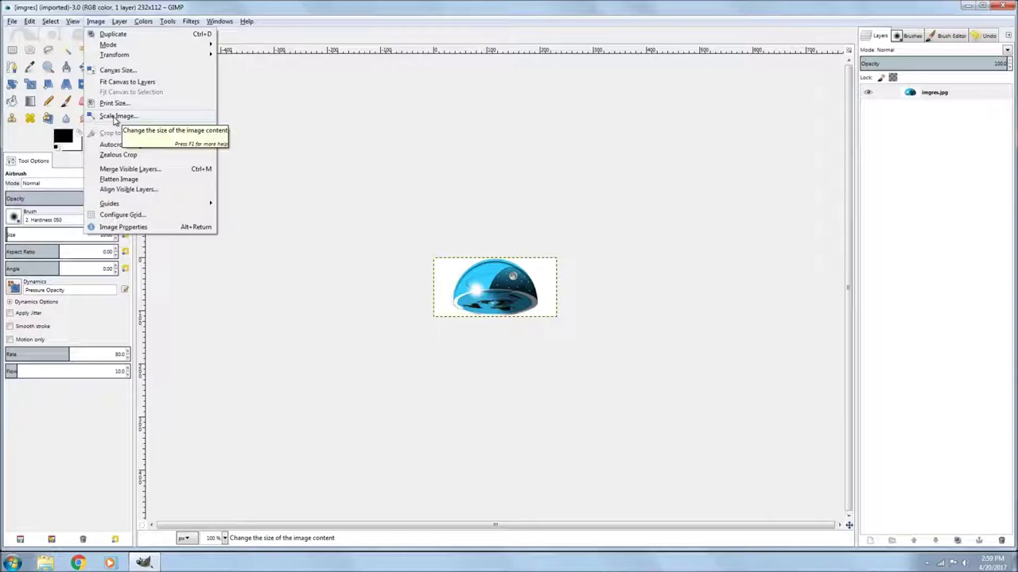
click(117, 116)
text(477)
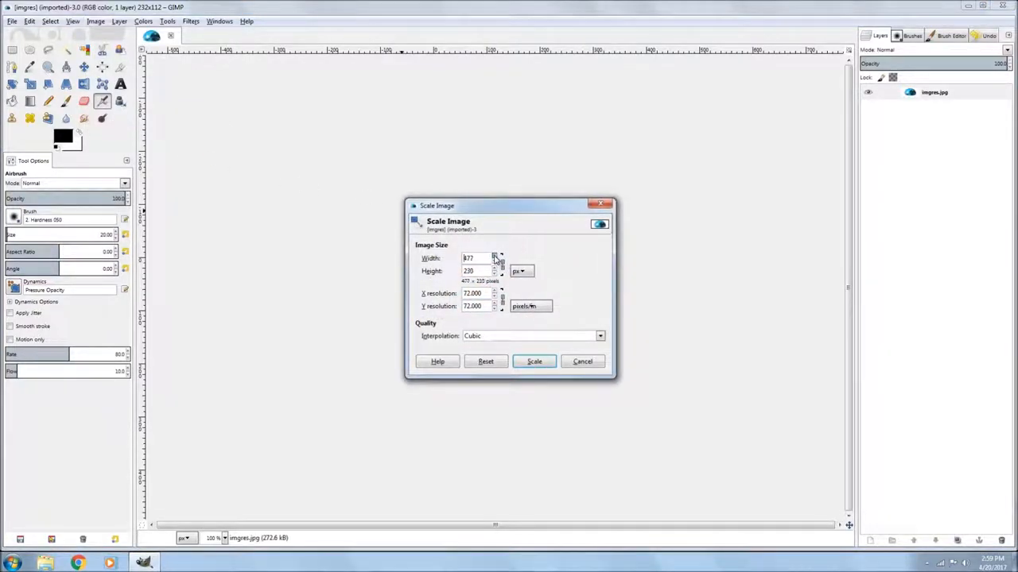
click(534, 361)
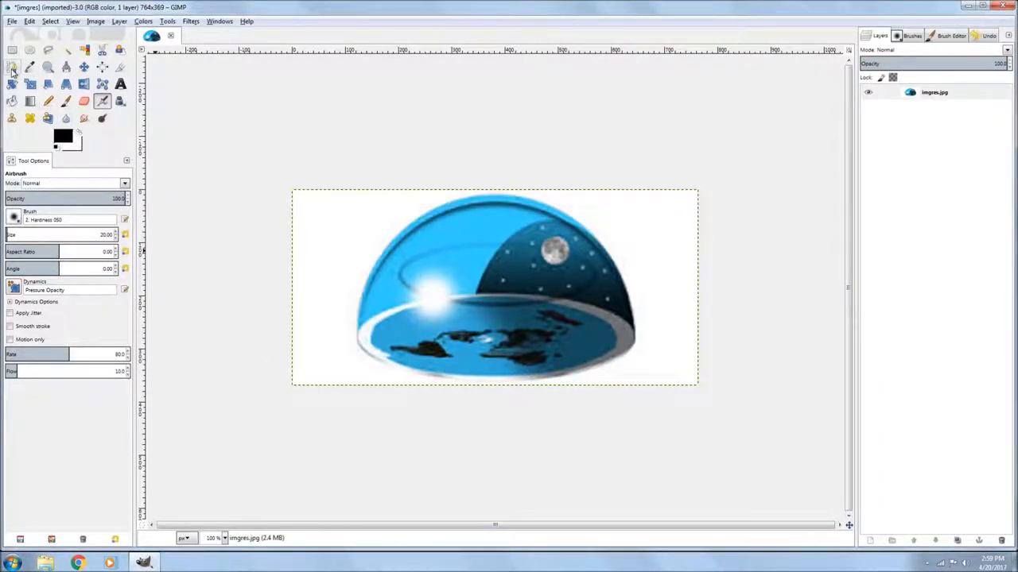
- With the Paths tool, place anchors from the dome's lower left over the top, down the right edge and along the base
click(12, 70)
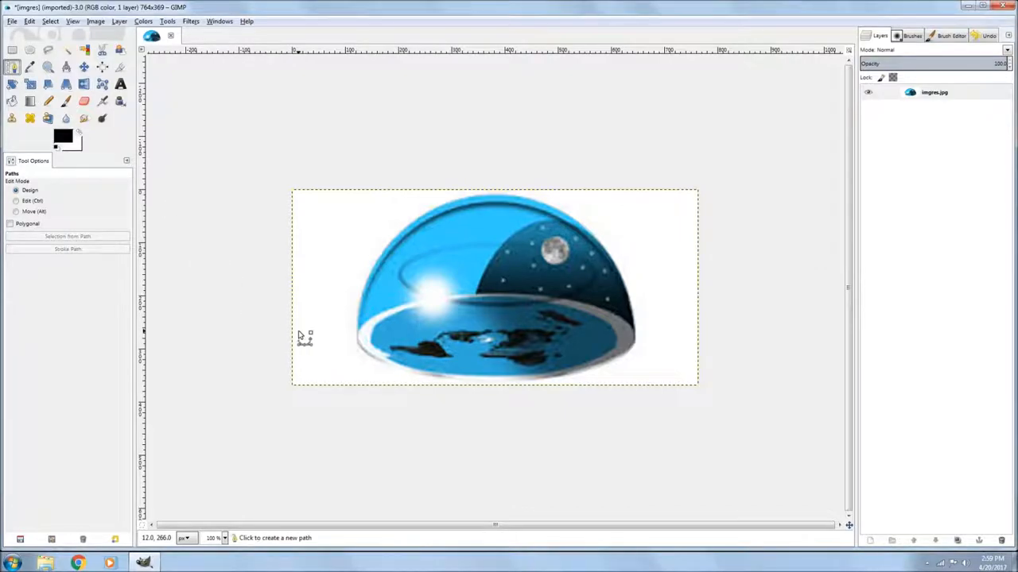
mouse_move(358, 349)
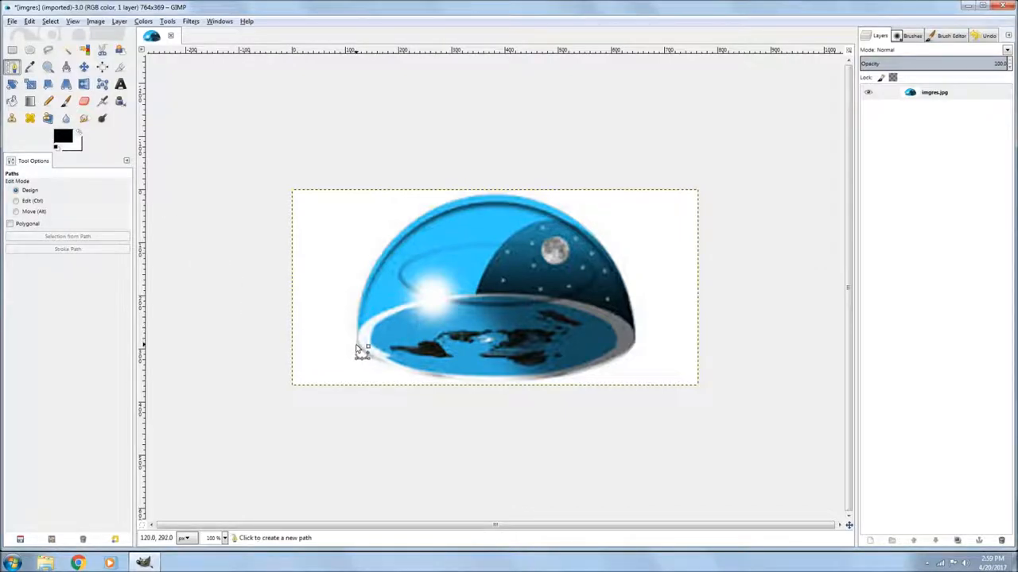
mouse_move(359, 348)
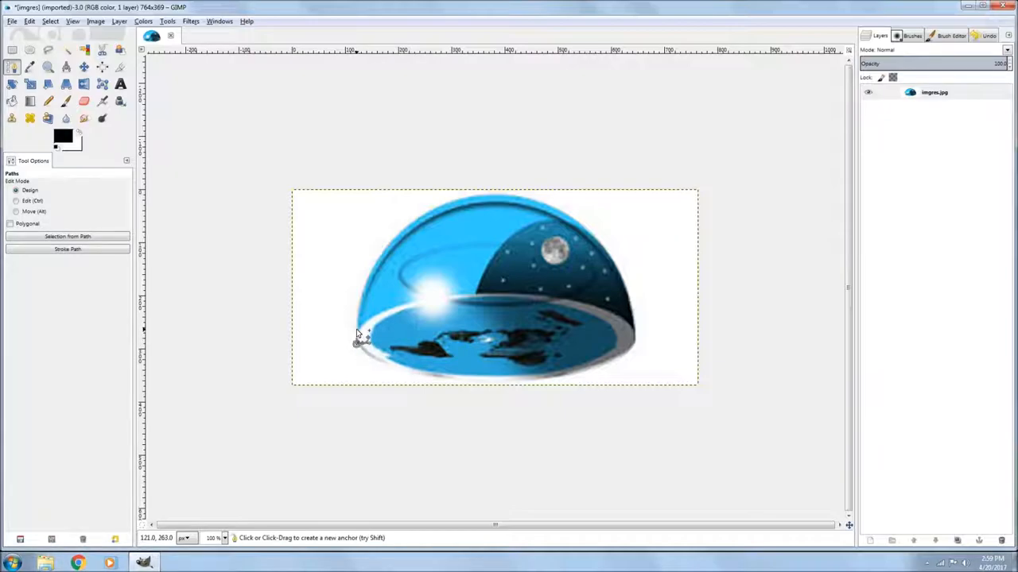
click(356, 310)
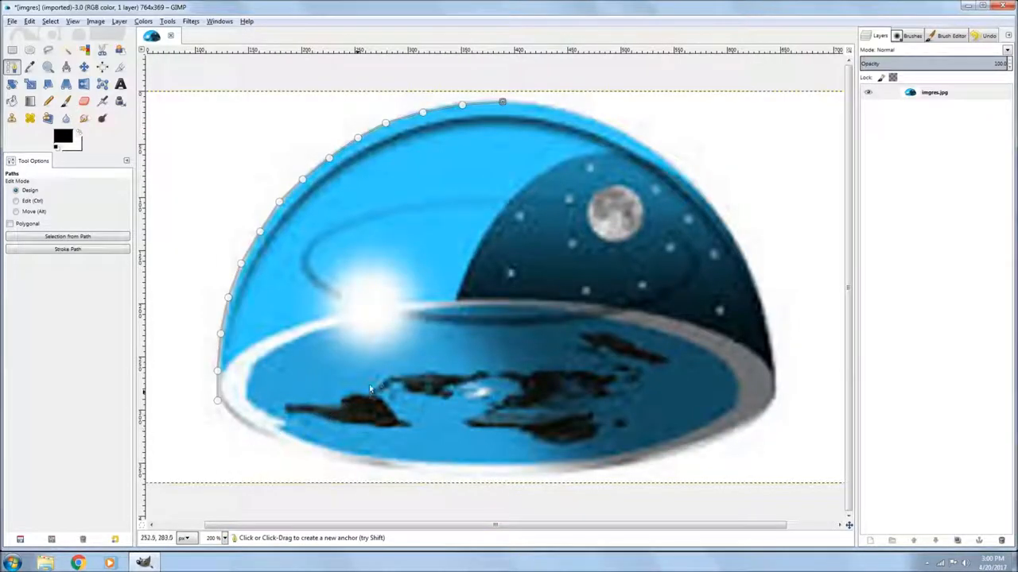
scroll(down, 3)
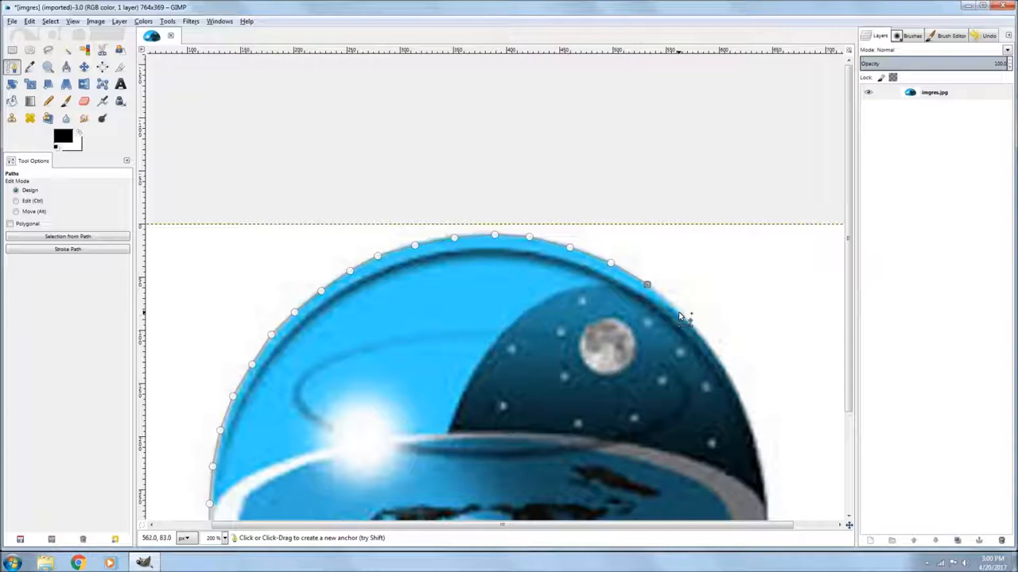
mouse_move(677, 311)
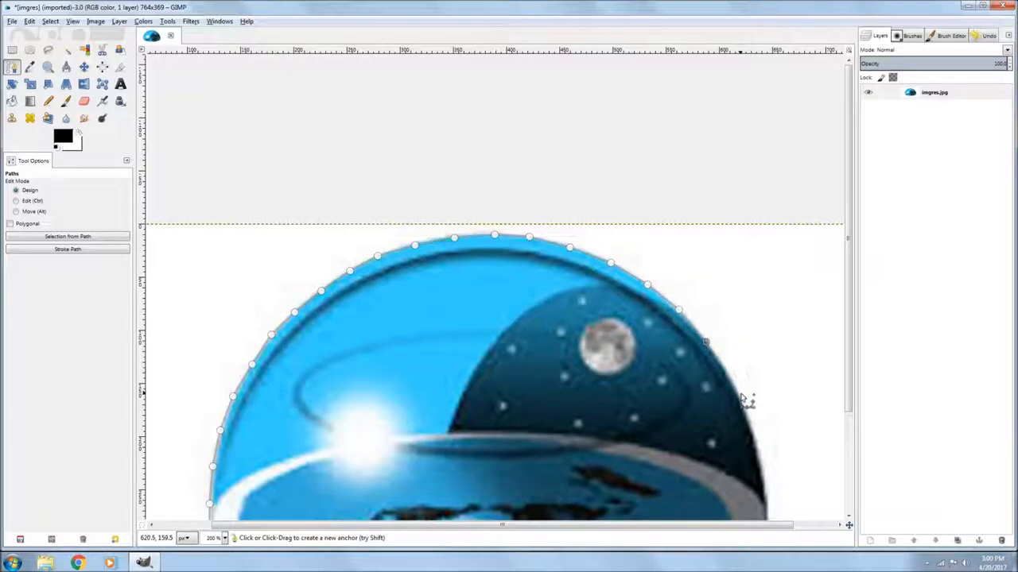
mouse_move(735, 395)
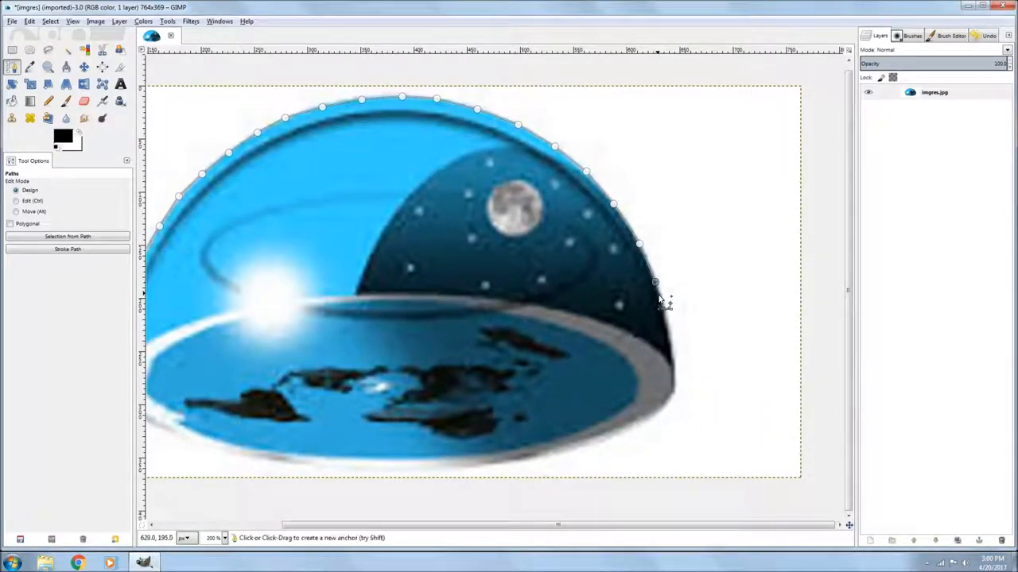
click(664, 319)
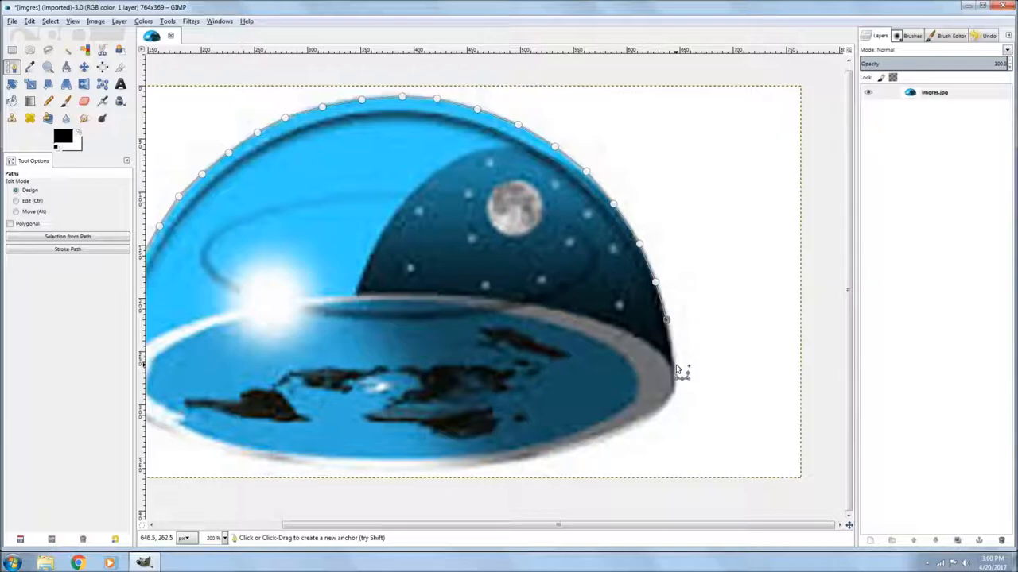
click(674, 366)
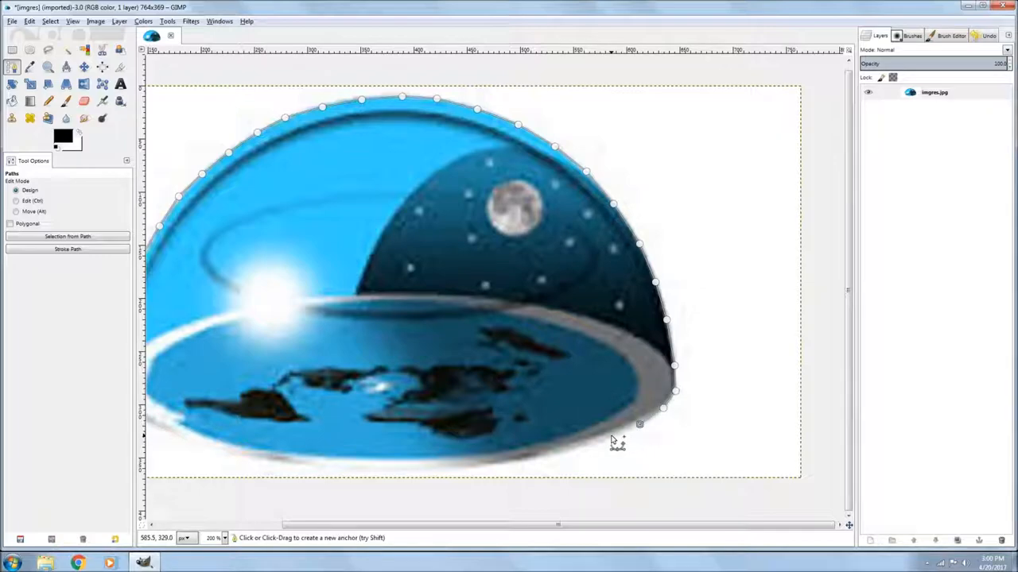
click(611, 439)
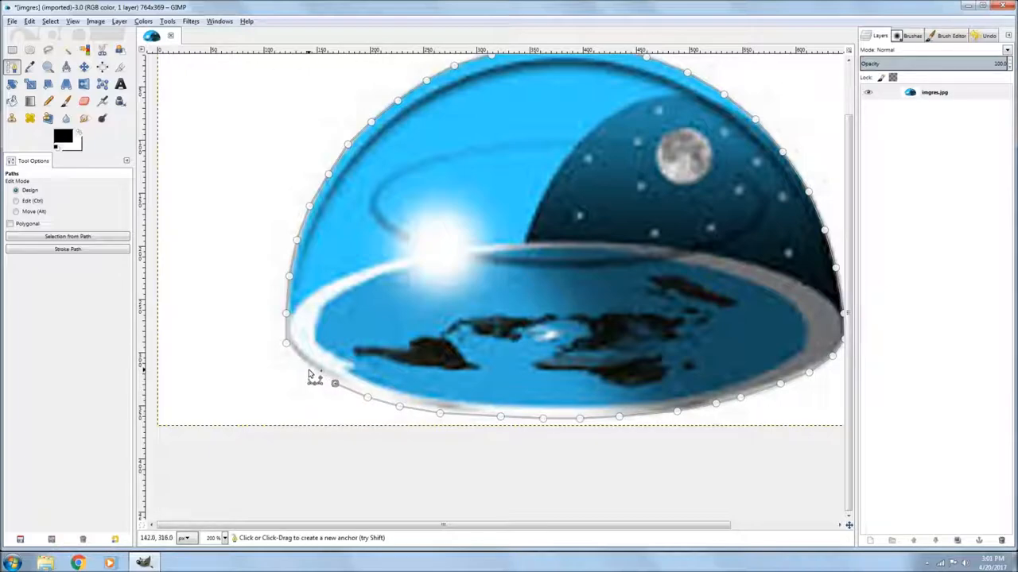
mouse_move(299, 364)
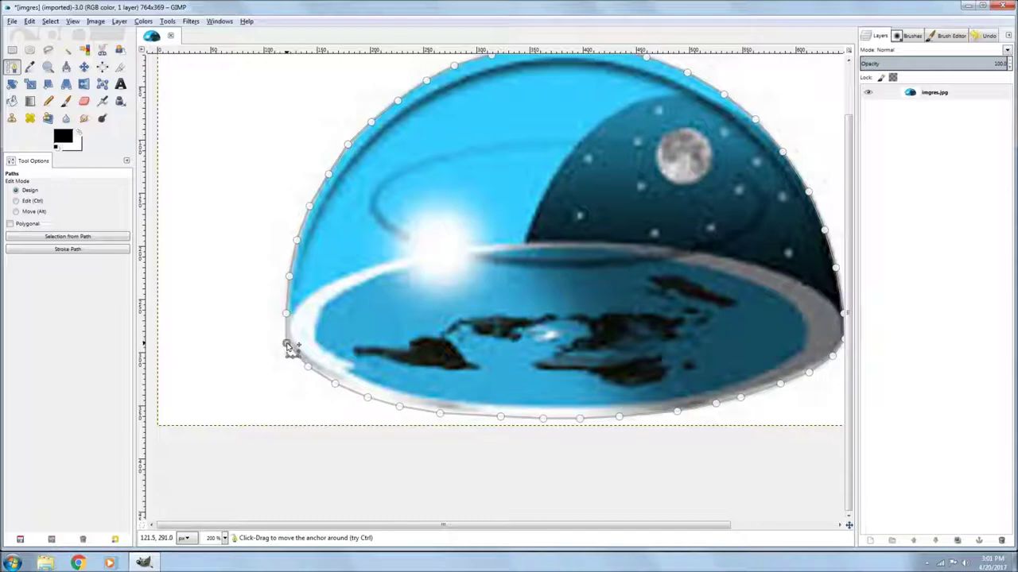
mouse_move(224, 190)
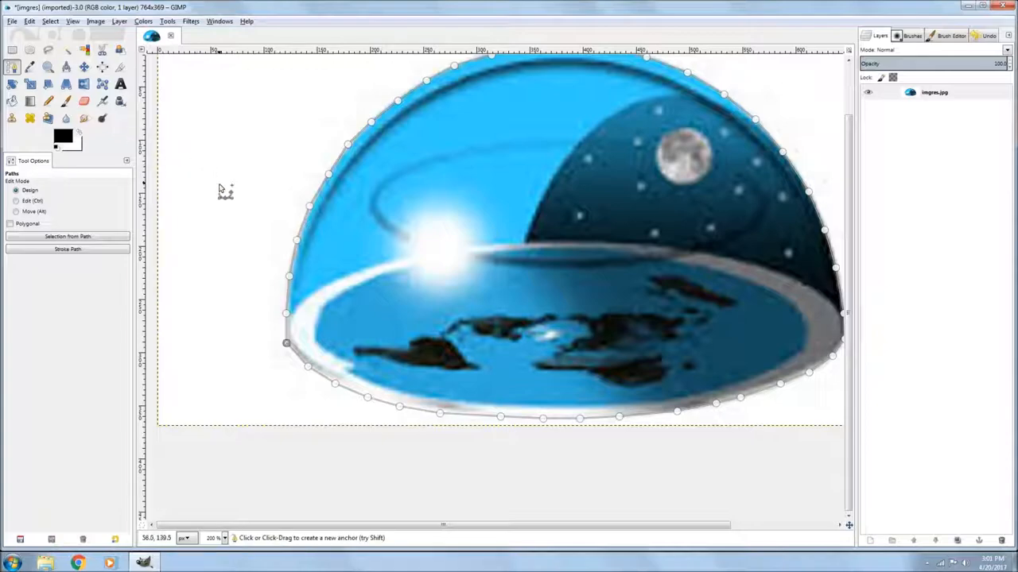
- Cut the dome pixels inside the traced outline to the clipboard, leaving a blank canvas
click(49, 23)
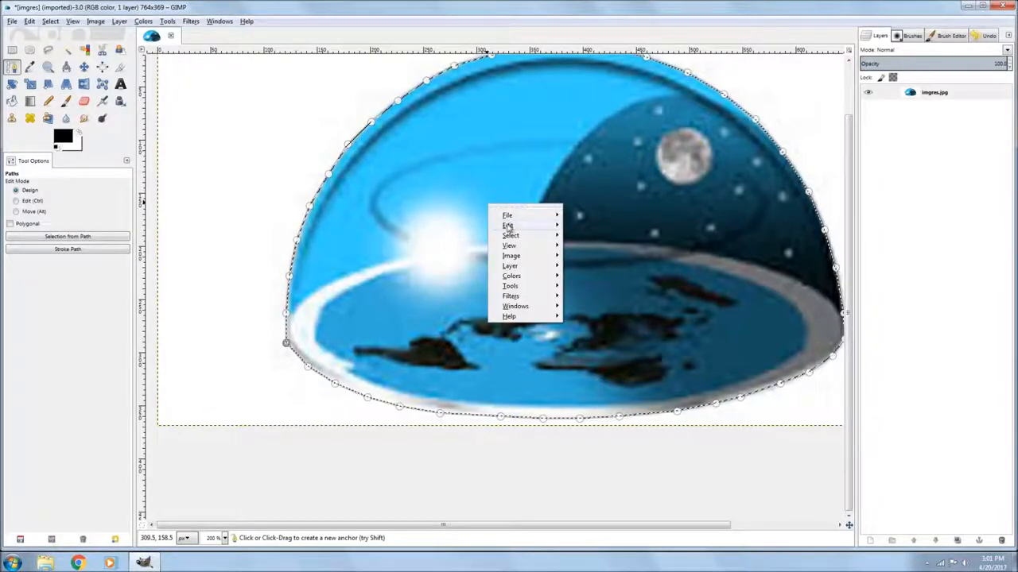
click(509, 226)
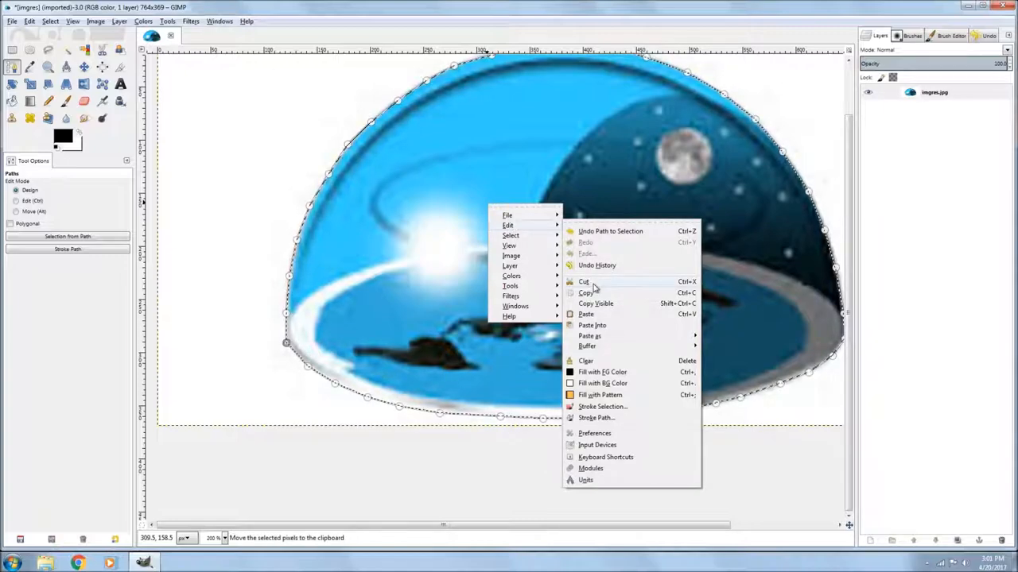
click(584, 282)
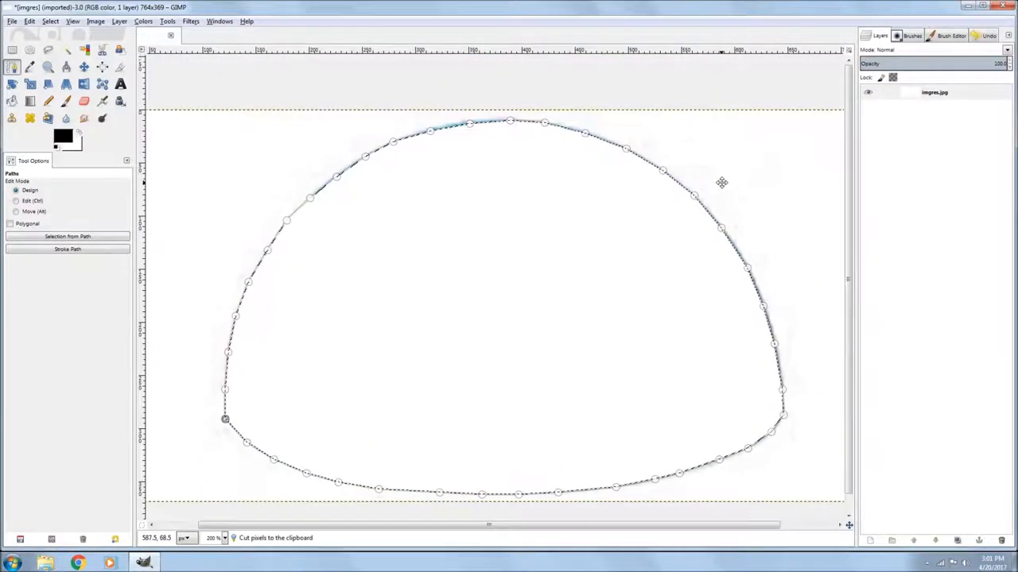
mouse_move(80, 101)
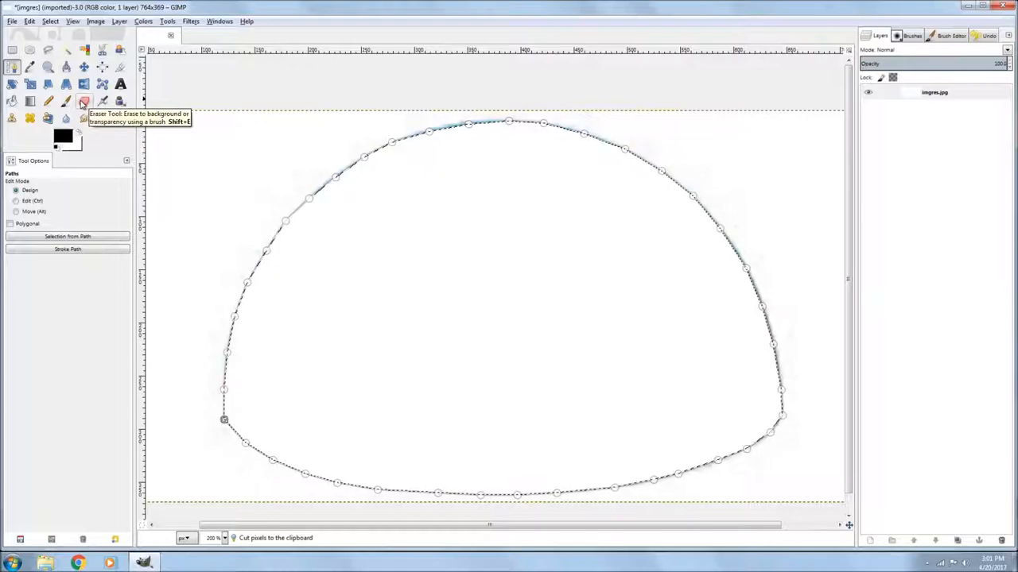
- Switch to the Eraser tool to clean leftover pixels around the cut-out
click(101, 99)
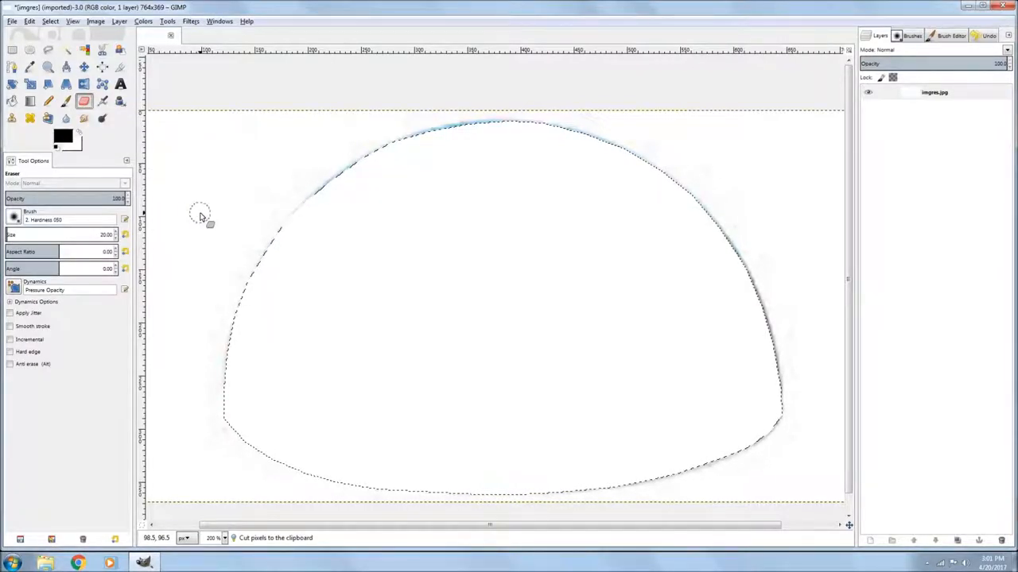
mouse_move(585, 171)
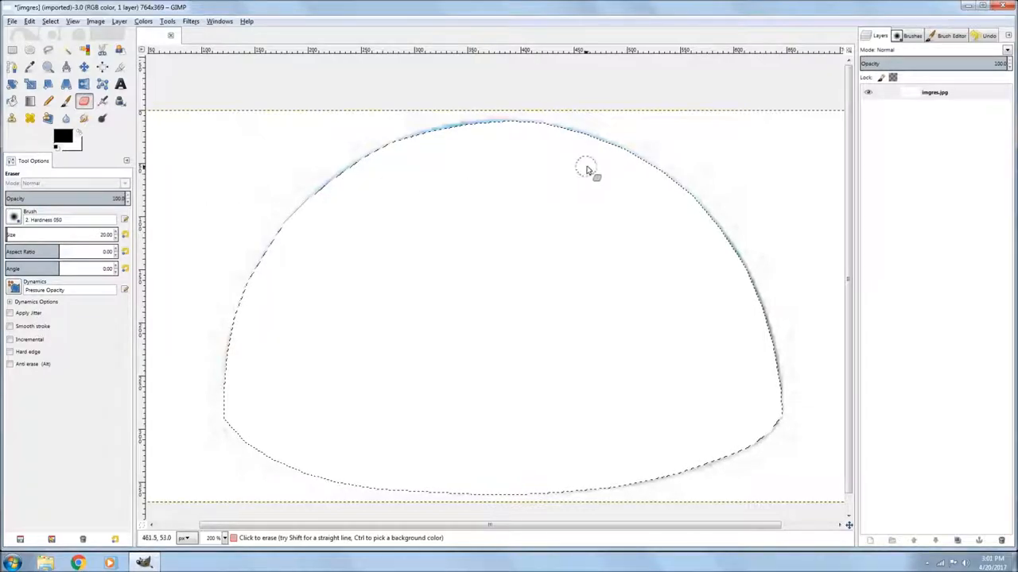
mouse_move(194, 184)
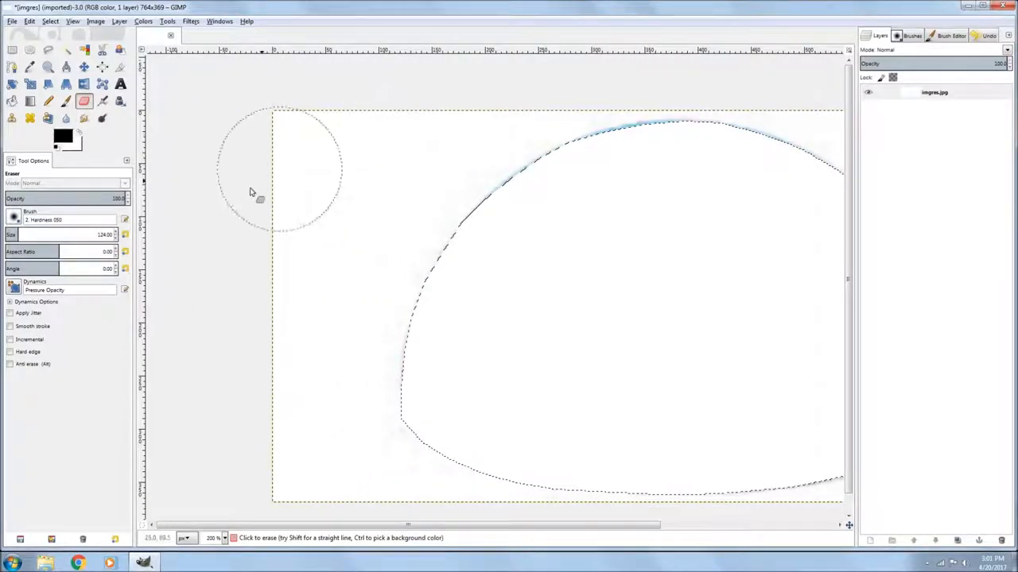
mouse_move(363, 192)
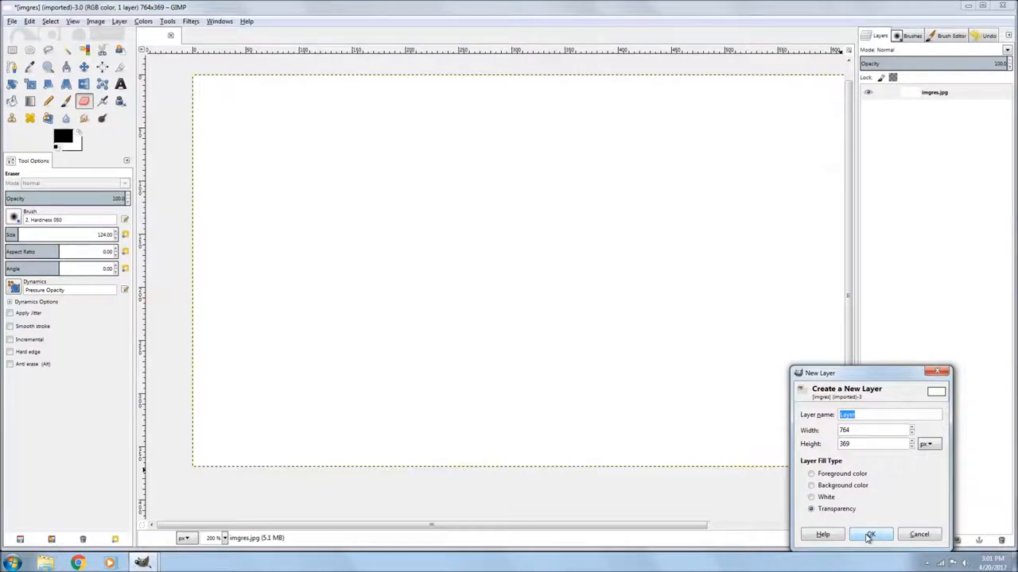
- Create a transparency-filled layer and delete the original dome image layer
click(874, 534)
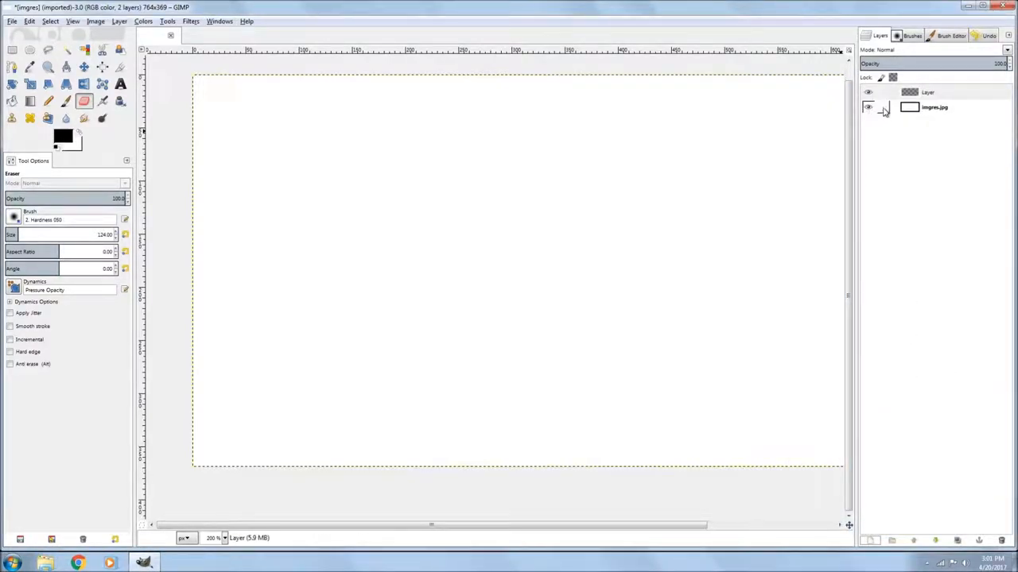
right_click(951, 108)
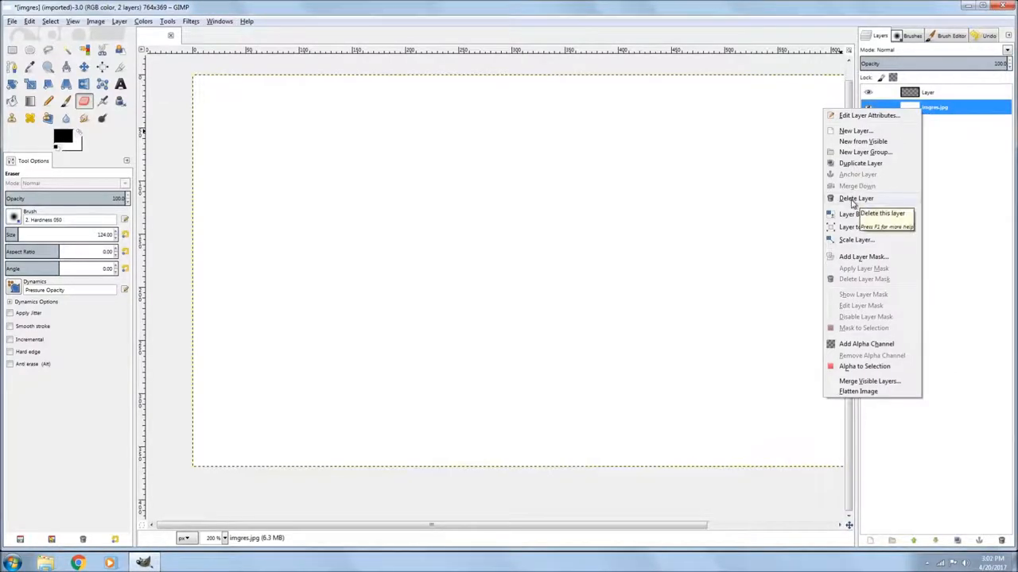
click(849, 197)
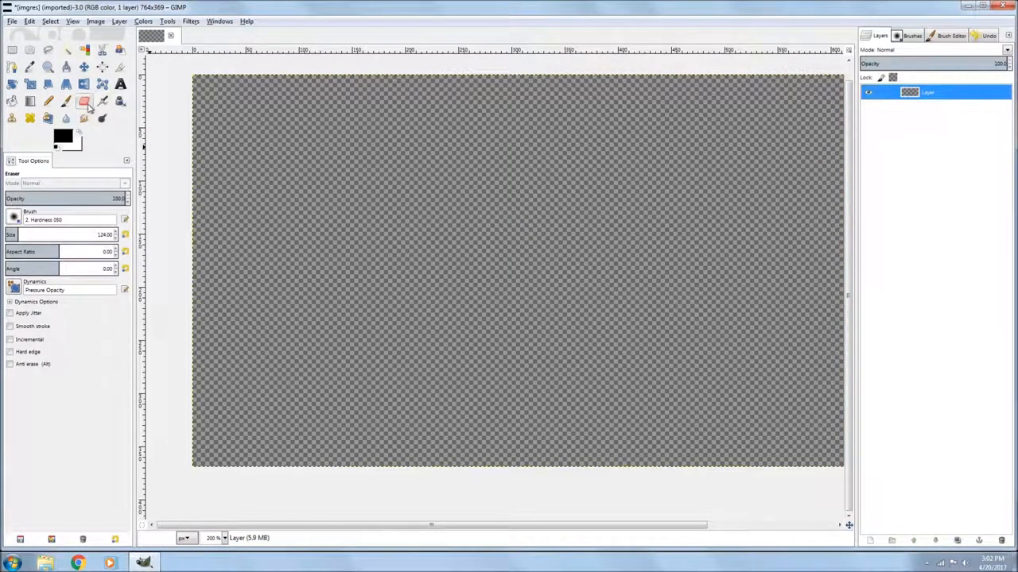
mouse_move(79, 104)
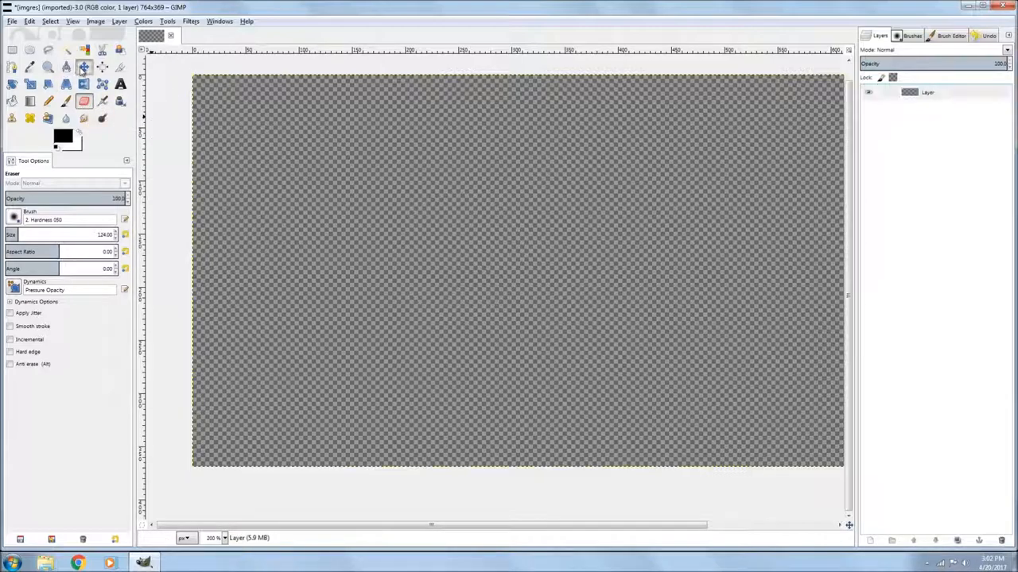
- Paste the cut-out dome and anchor the floating layer onto the transparent layer
click(105, 67)
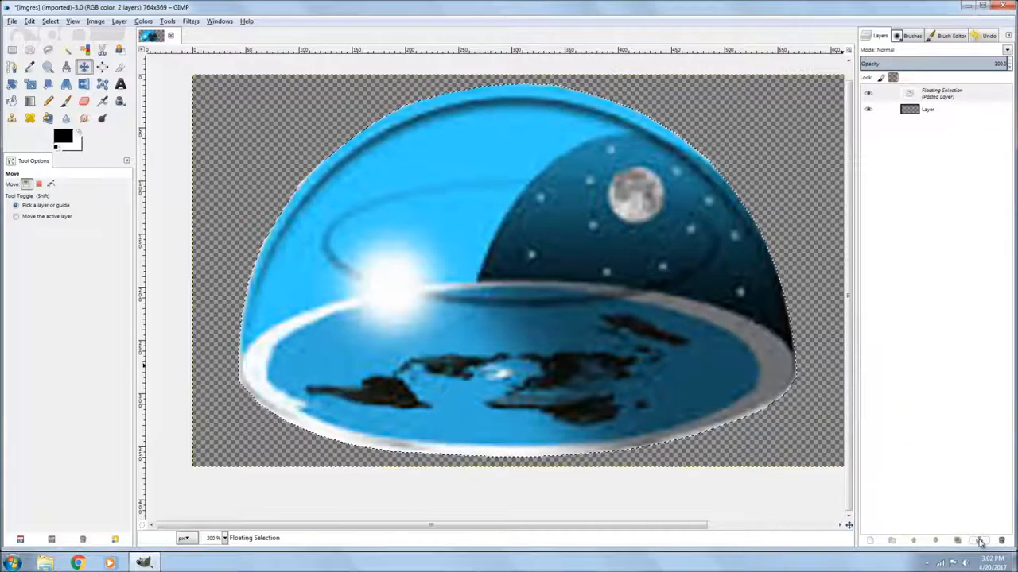
mouse_move(979, 540)
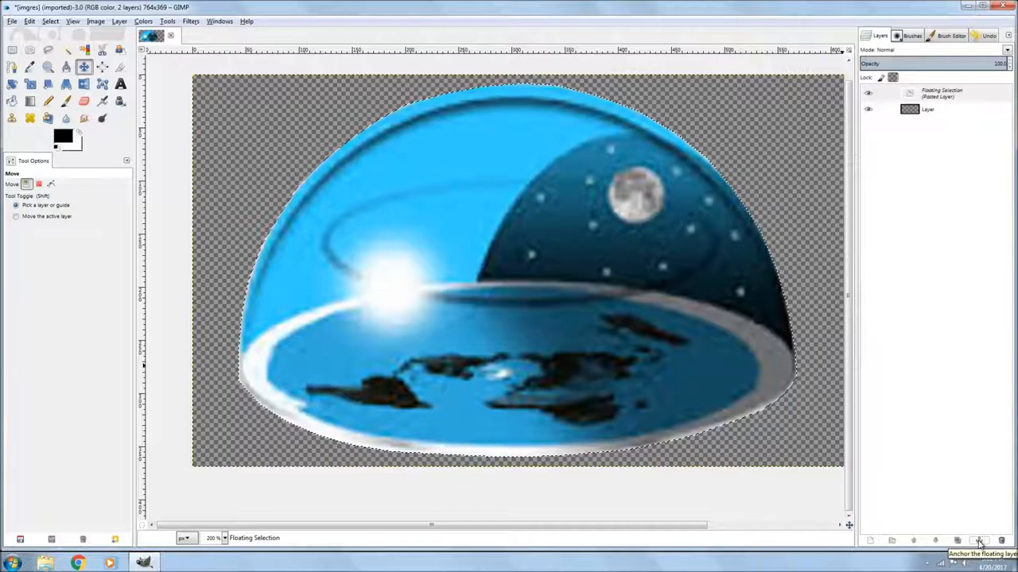
click(976, 541)
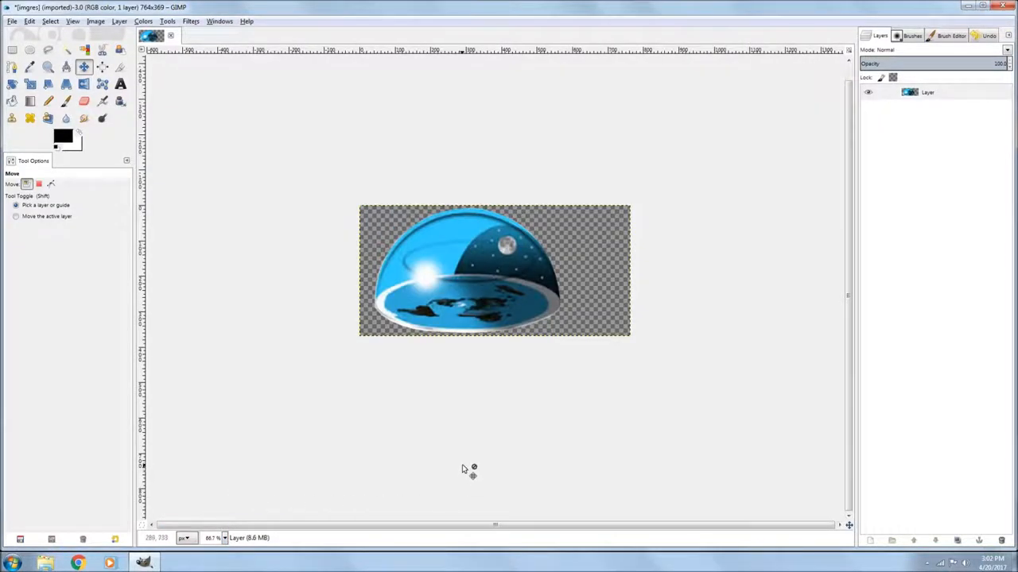
mouse_move(487, 471)
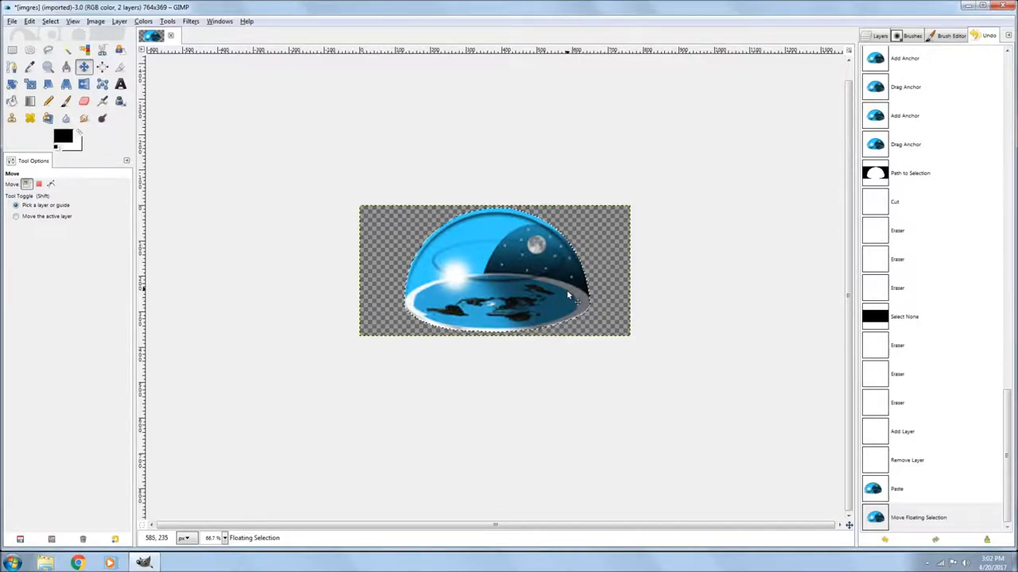
click(872, 35)
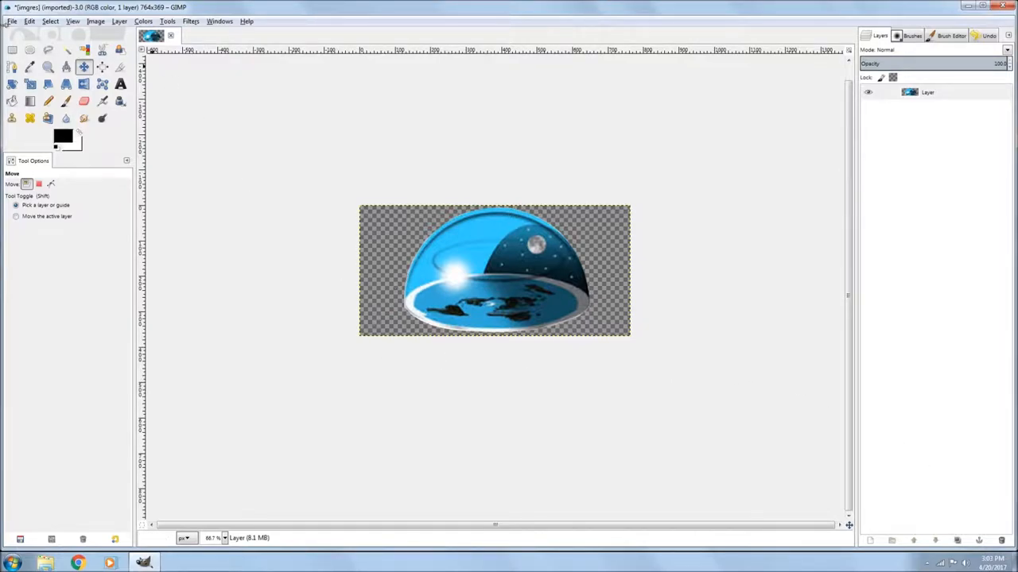
- Export the transparent dome image to the Desktop as n.jpg
click(10, 22)
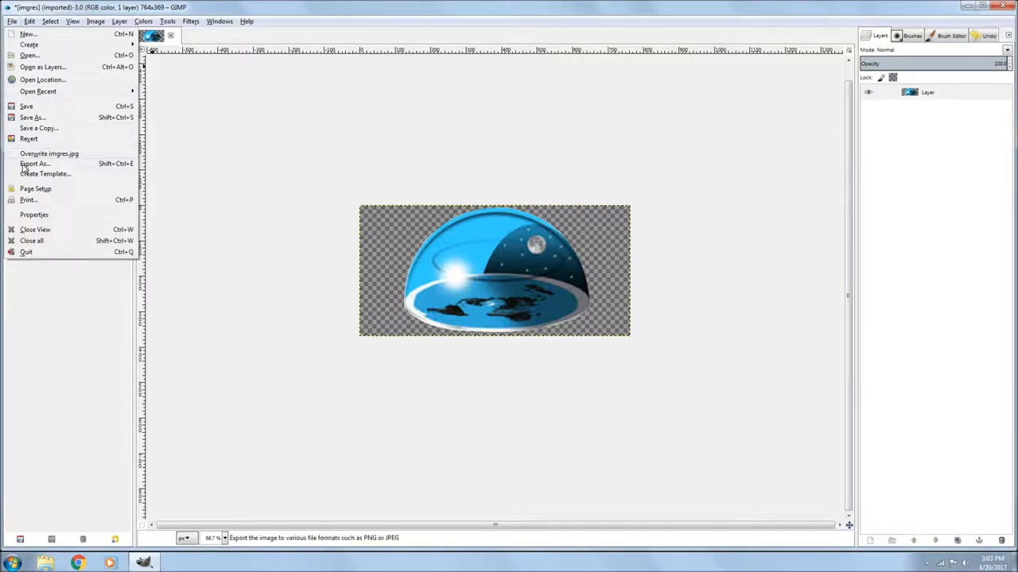
click(35, 164)
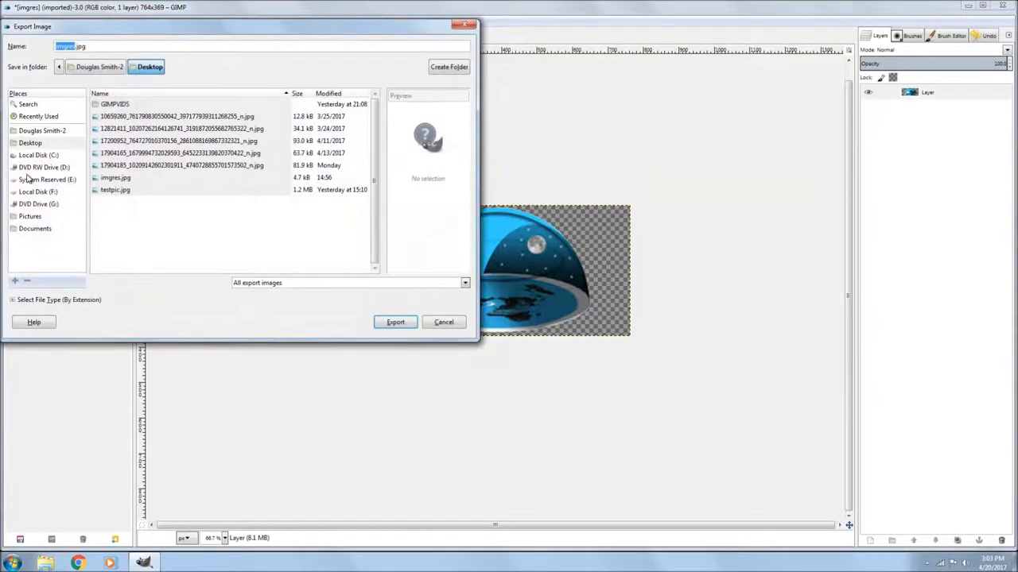
text(n.jpg)
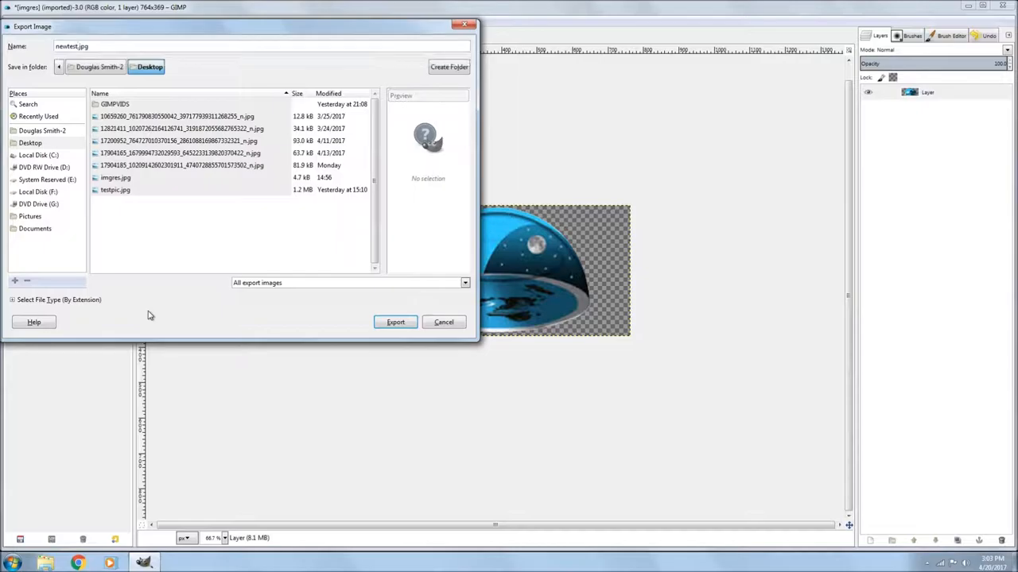
click(395, 321)
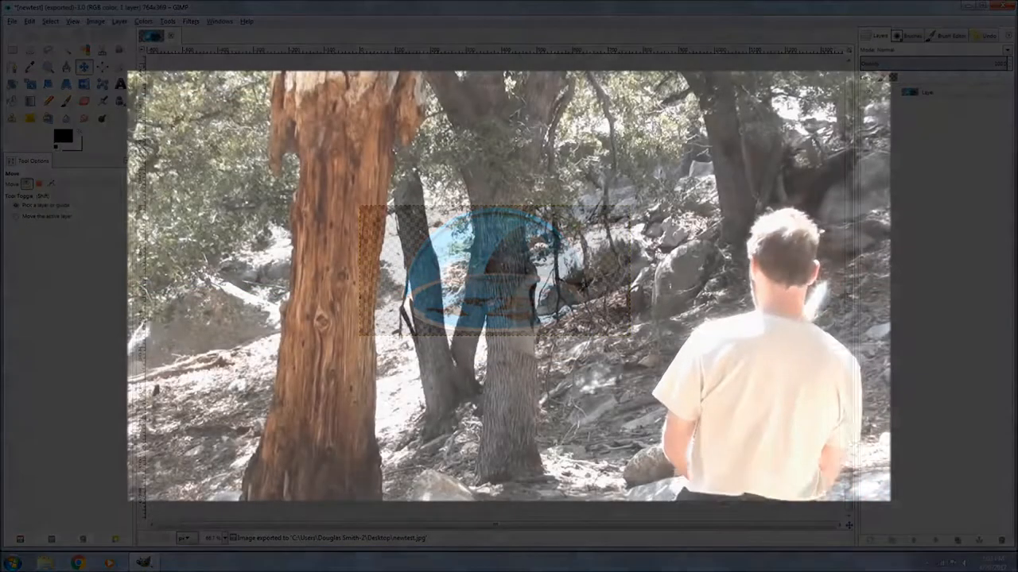